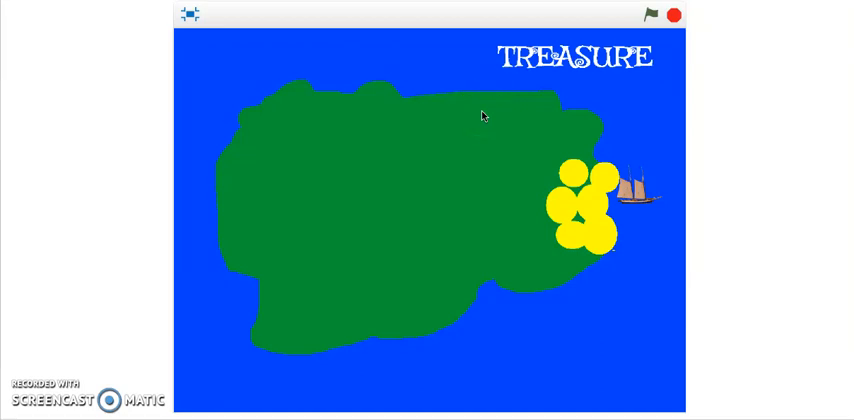
Start the treasure island game with the green flag
click(475, 113)
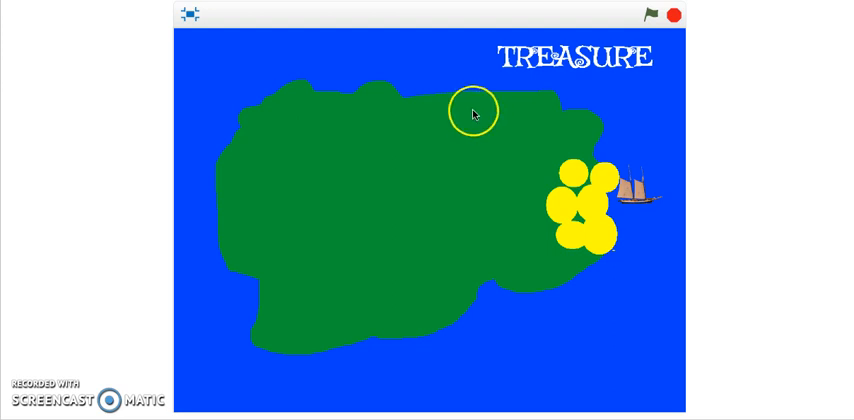
mouse_move(457, 70)
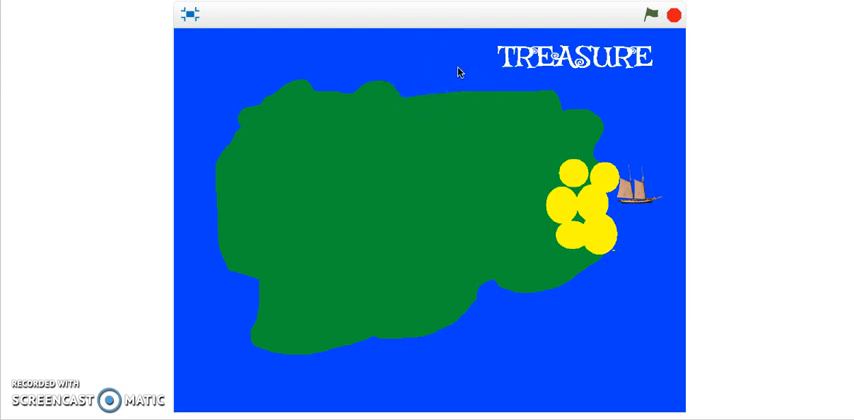
click(647, 14)
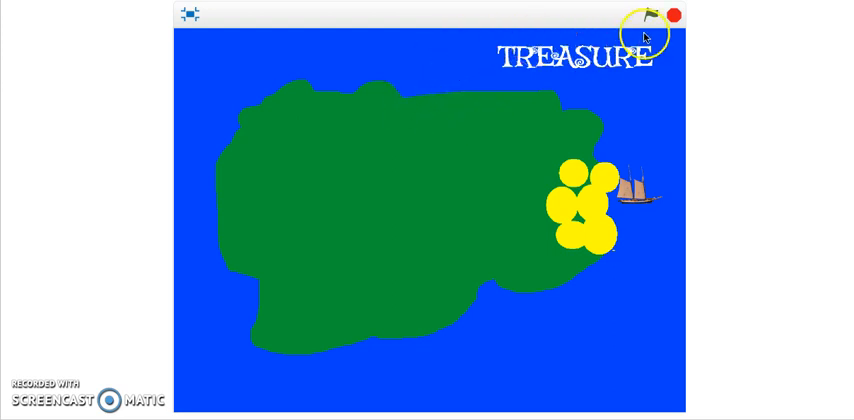
click(645, 14)
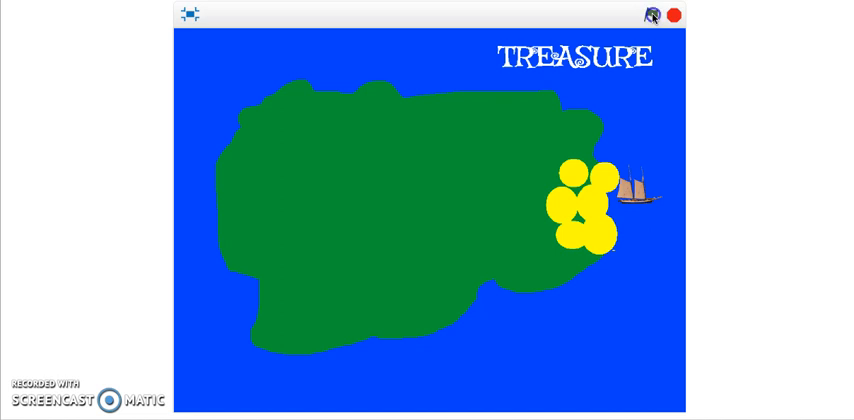
click(648, 13)
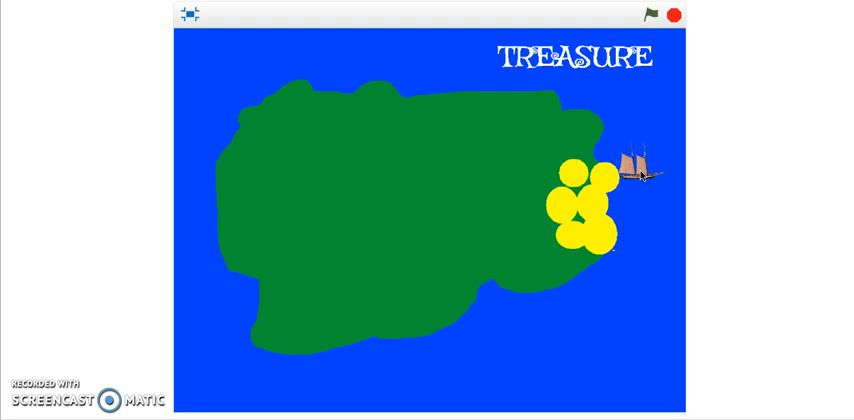
Stop the running game, then relaunch it from the green flag
click(676, 14)
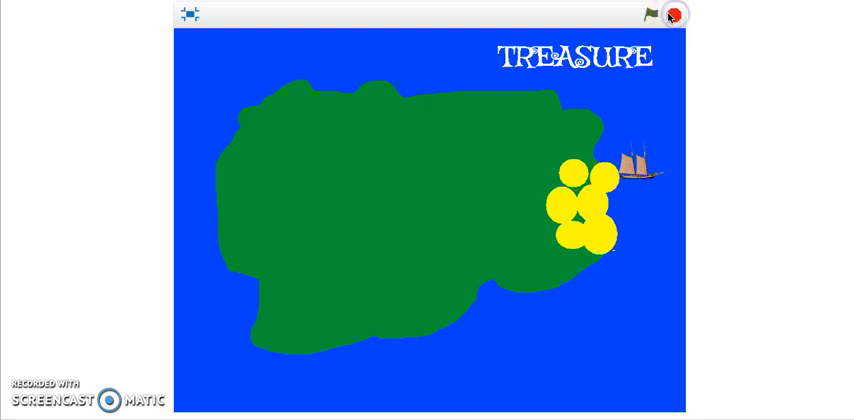
click(648, 16)
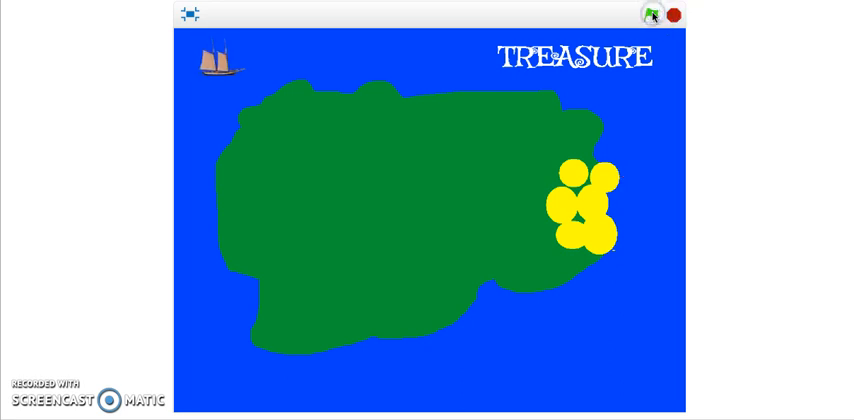
click(648, 14)
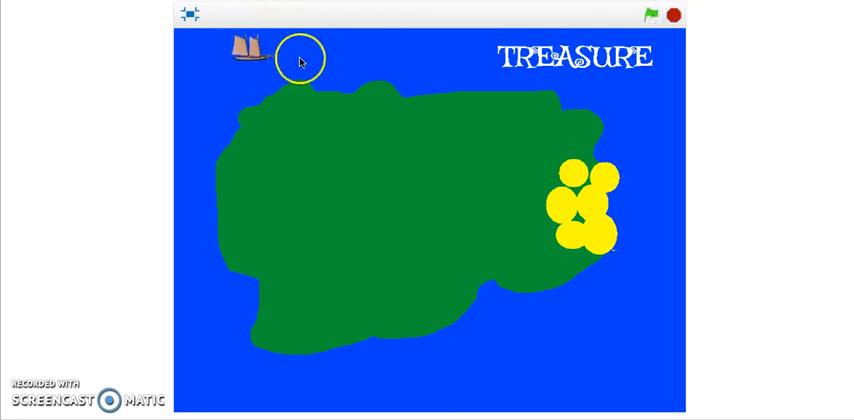